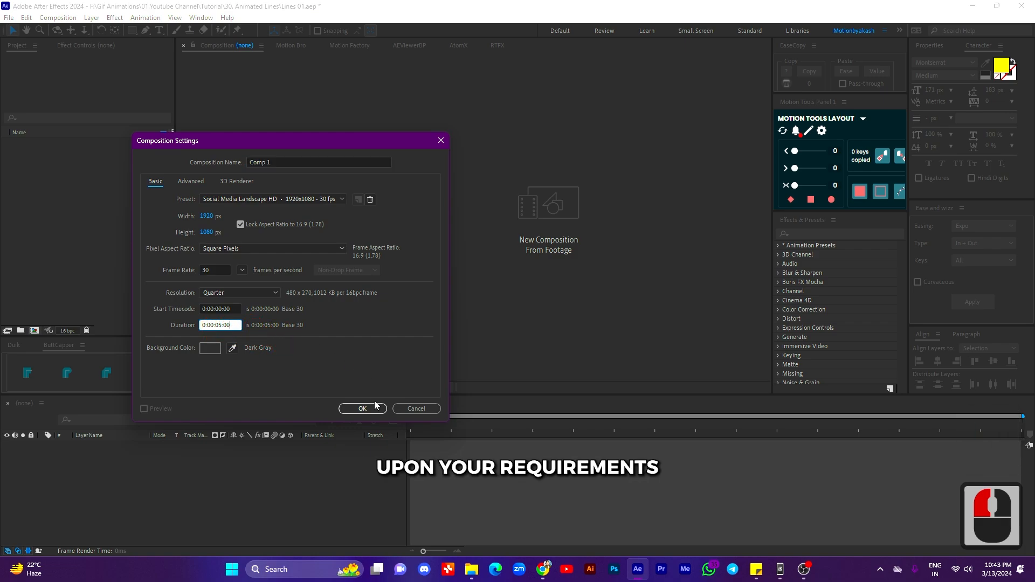
Confirm the Comp 1 settings, 1920×1080 at 30 fps, five seconds long.
click(362, 408)
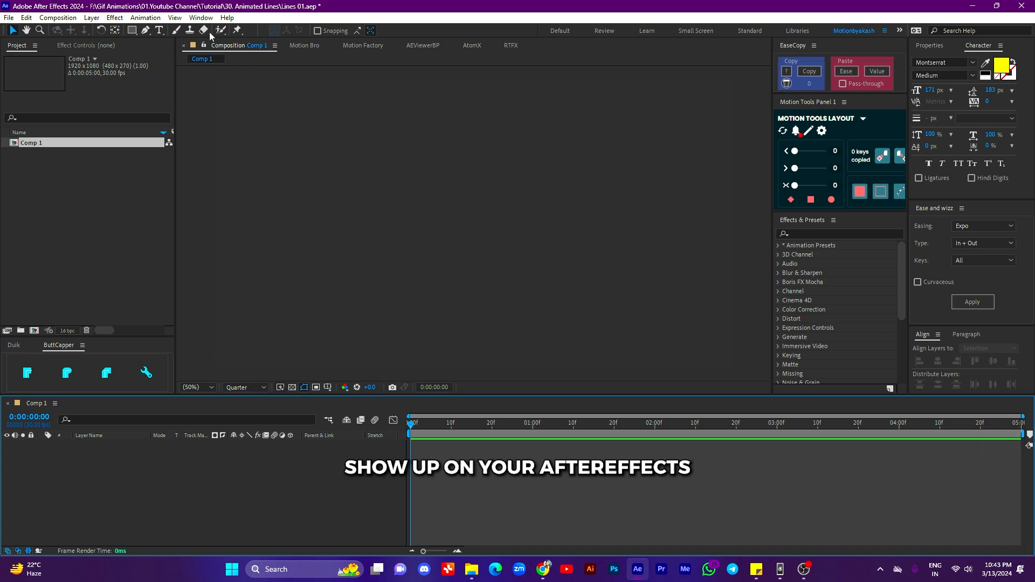
click(200, 17)
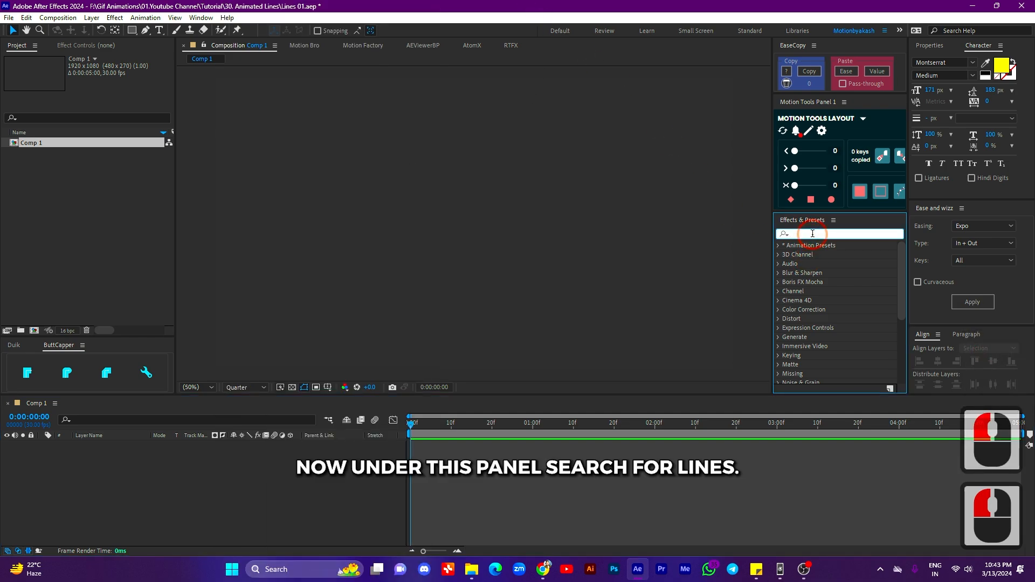
Search 'lines' to add the Repeating Lines preset as a shape layer.
text(lines)
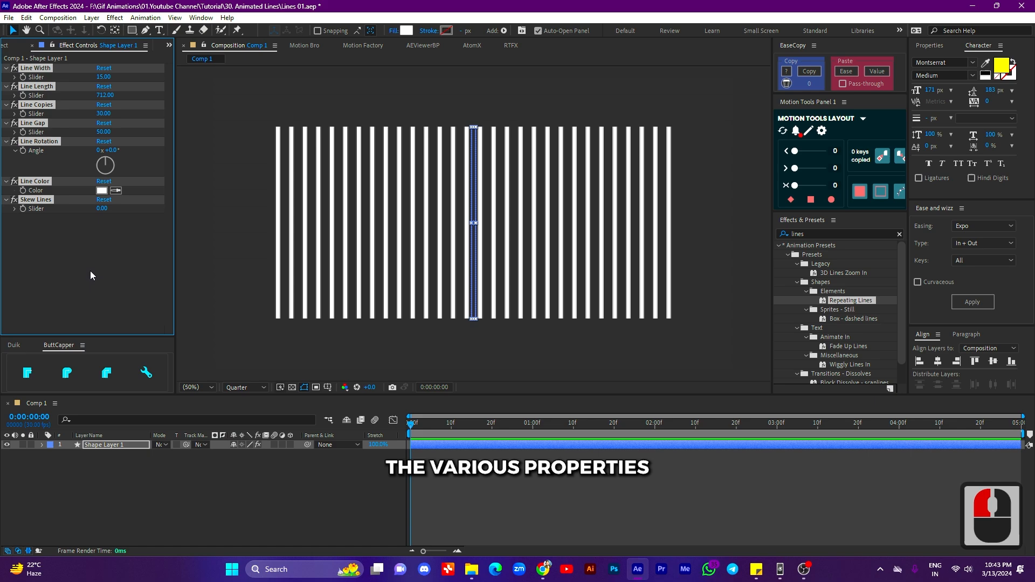
Set Line Rotation to 90°, Line Length to 2200, Line Width to 3, with full-resolution preview.
click(108, 151)
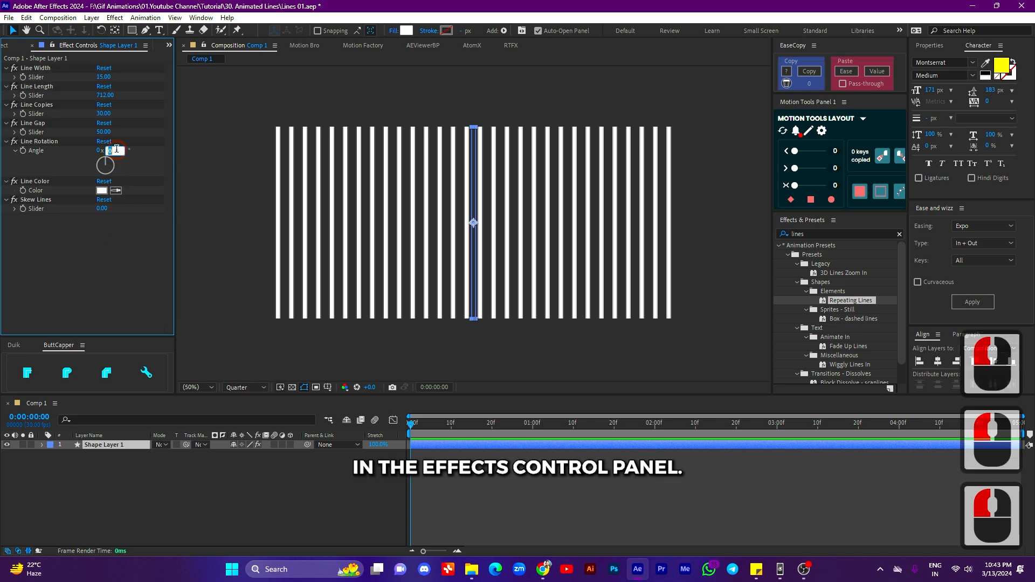
text(90.0°)
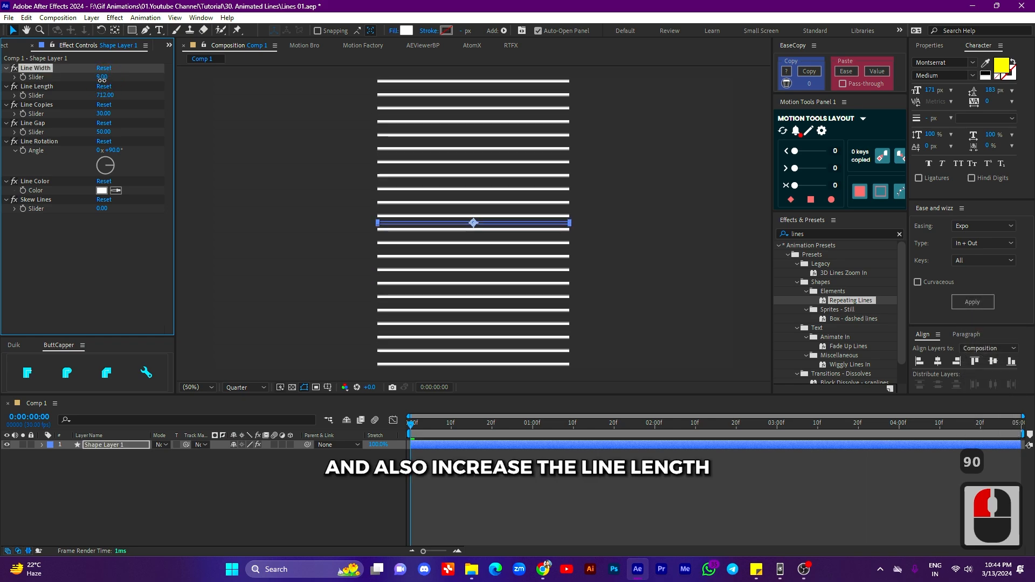
drag(105, 95, 165, 95)
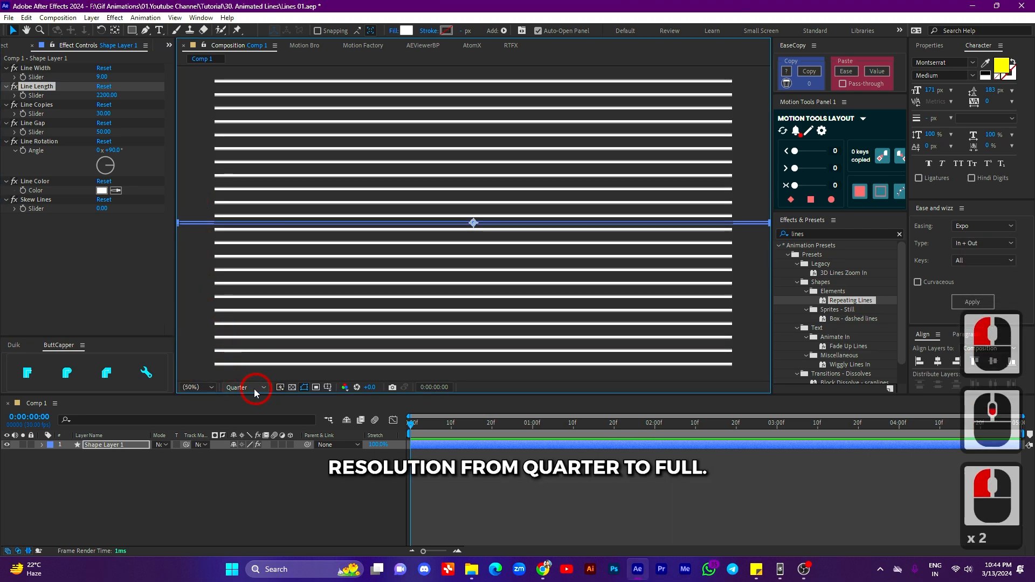
click(263, 387)
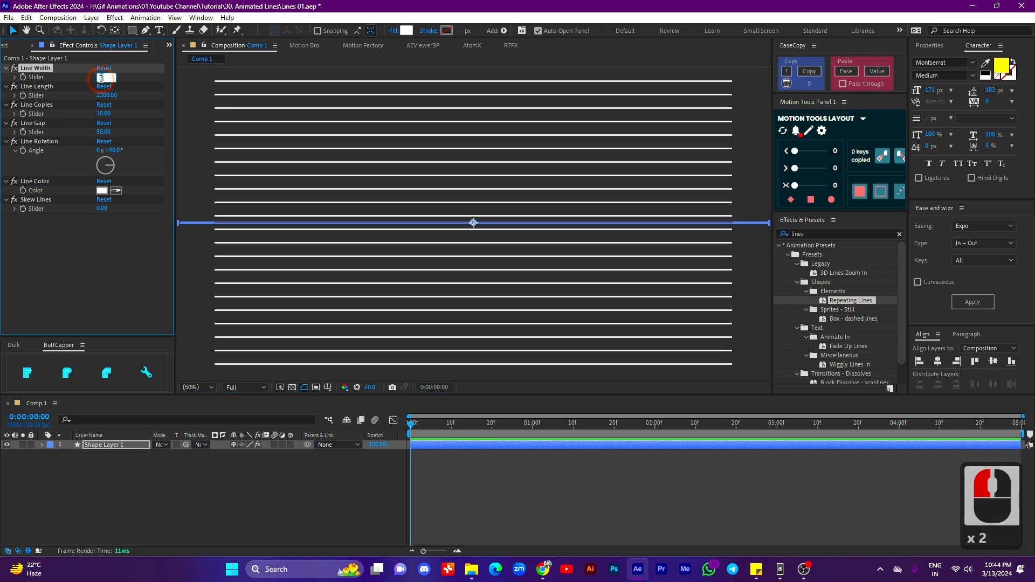
text(3.00)
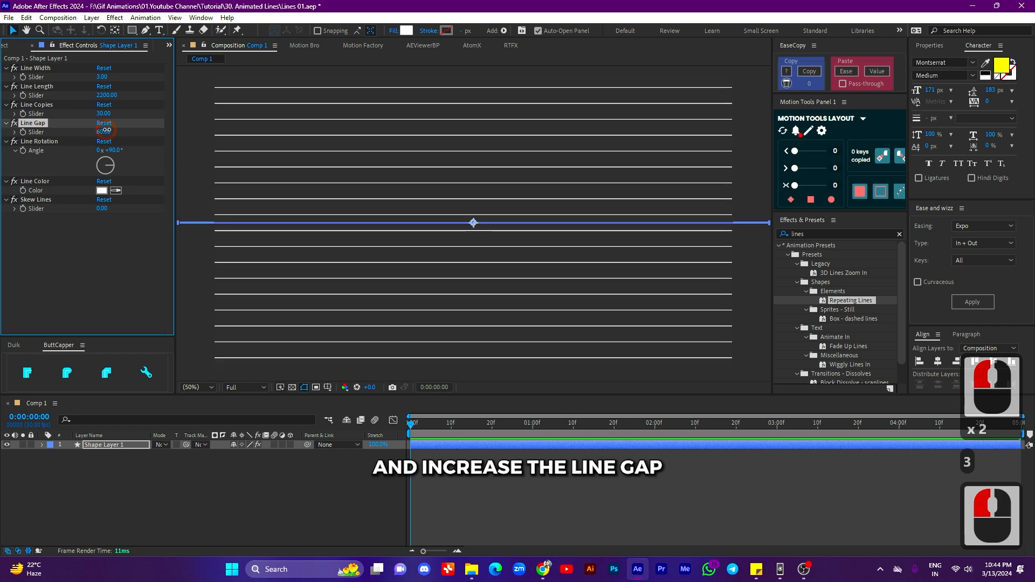
Widen the Line Gap, settling on an exact value of 80.
drag(103, 131, 113, 131)
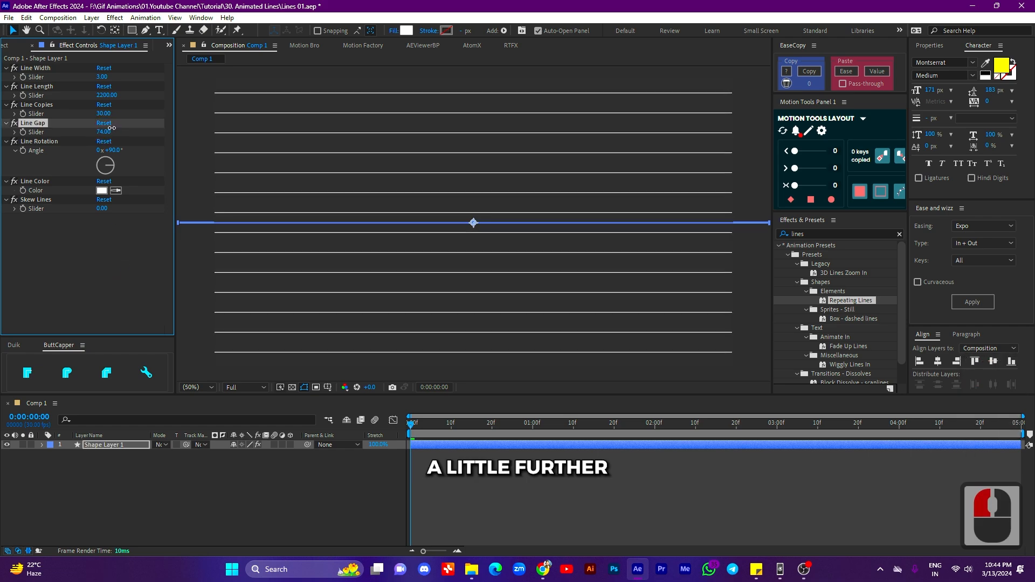
drag(103, 131, 108, 131)
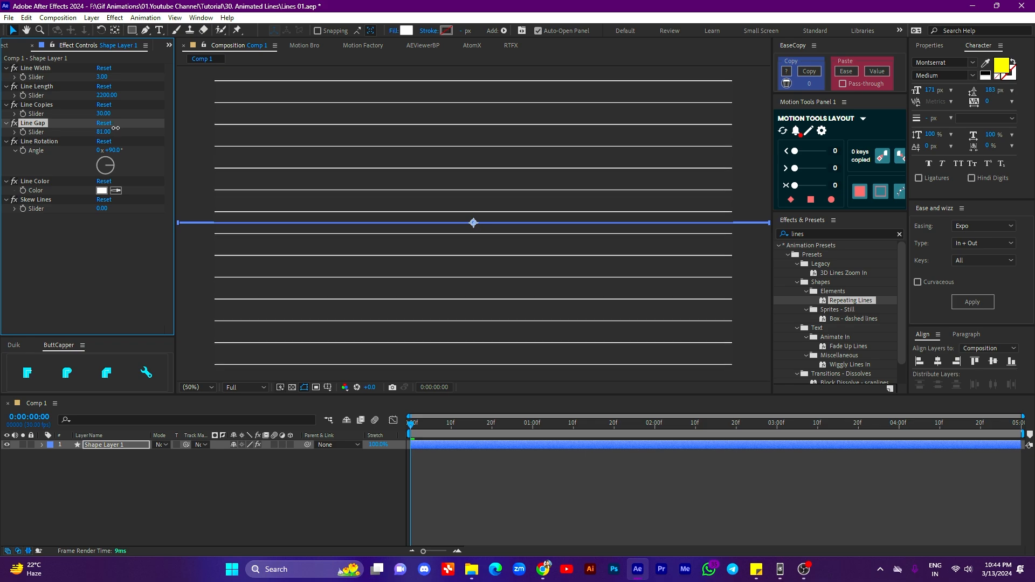
double_click(104, 132)
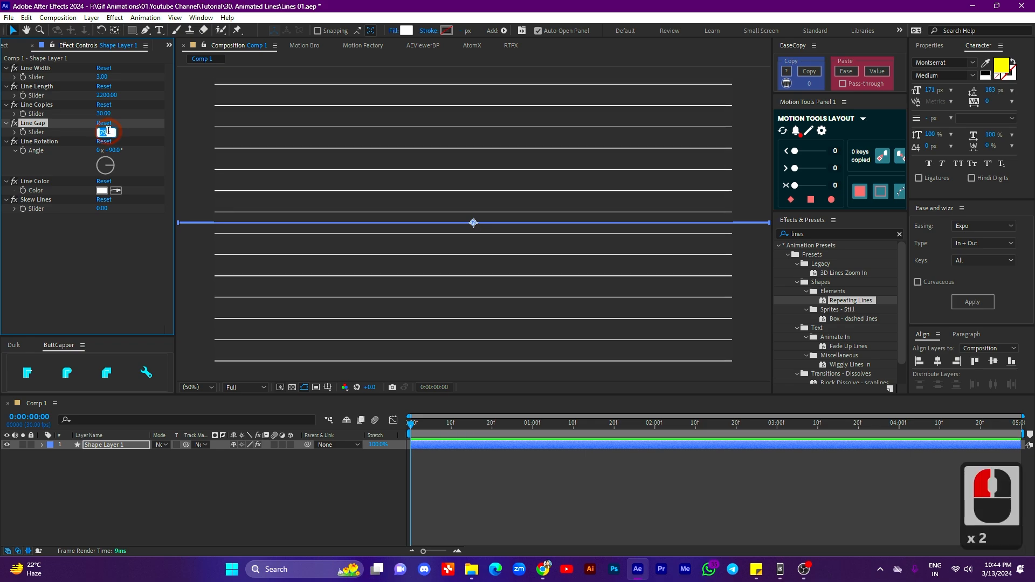
text(80.00)
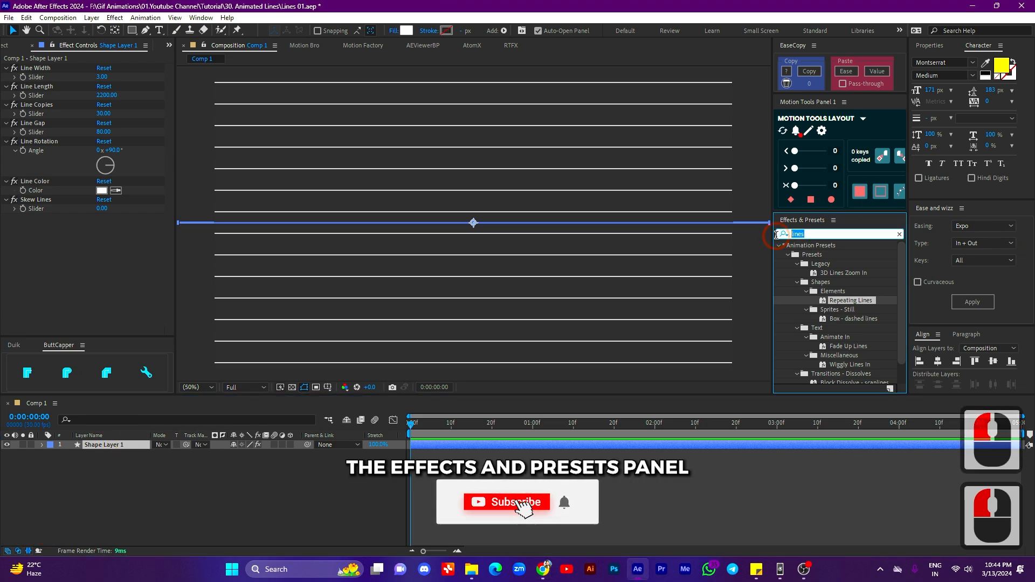
Apply Gradient Ramp so the lines shade from black at top to white at bottom.
text(gradie)
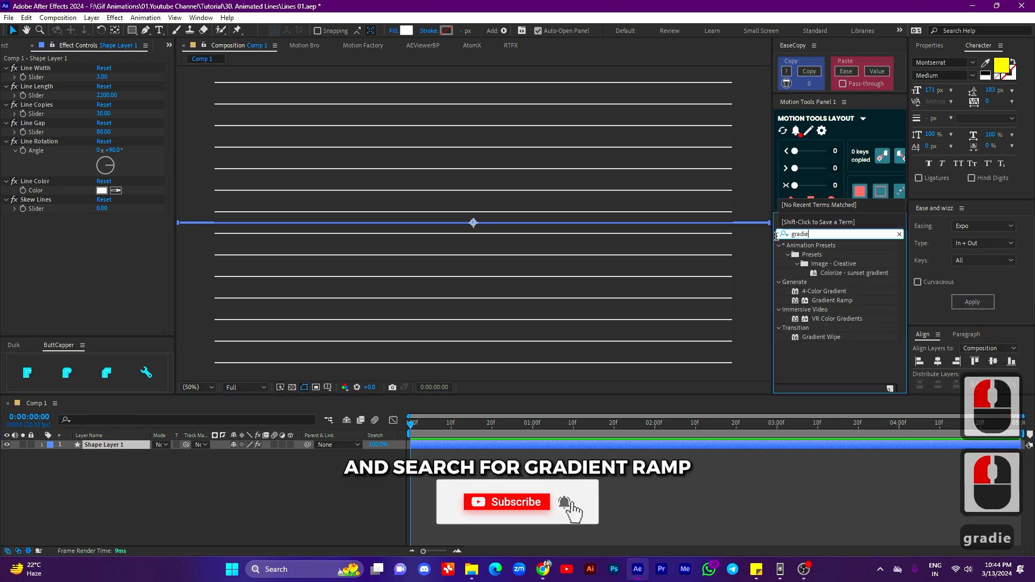
click(833, 301)
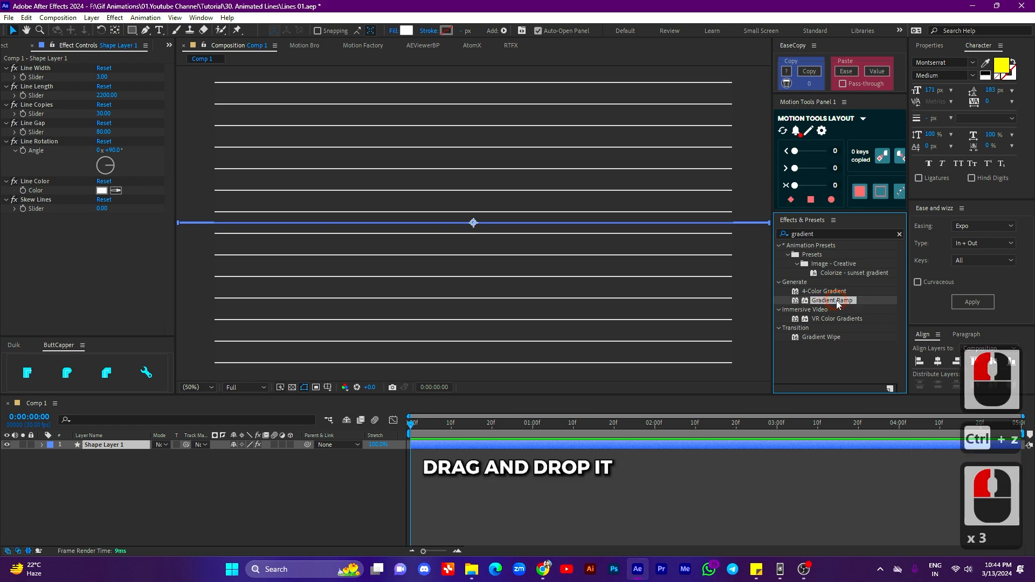
double_click(831, 301)
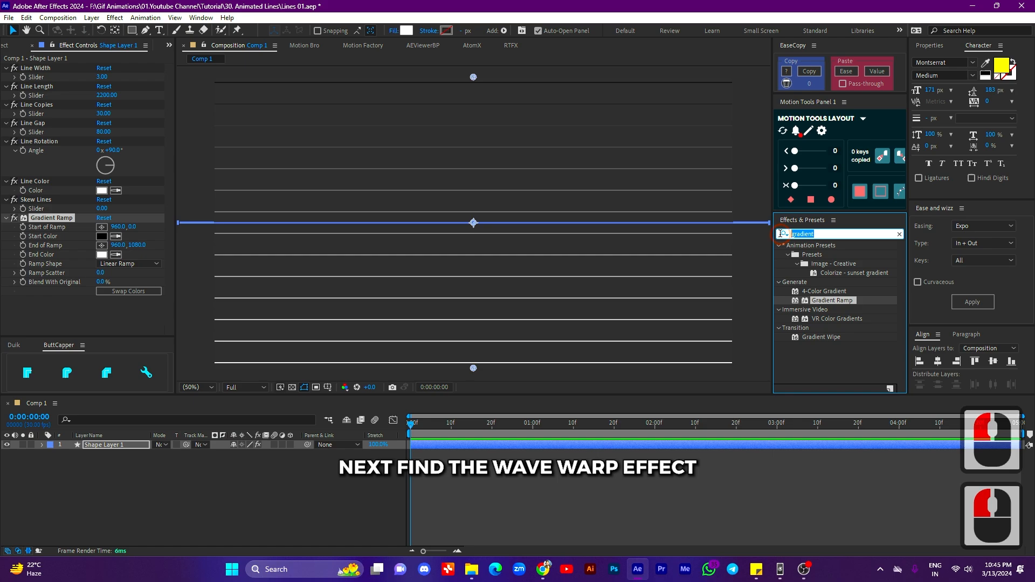
Apply Wave Warp to the lines and raise Line Copies to fill the frame.
text(wave)
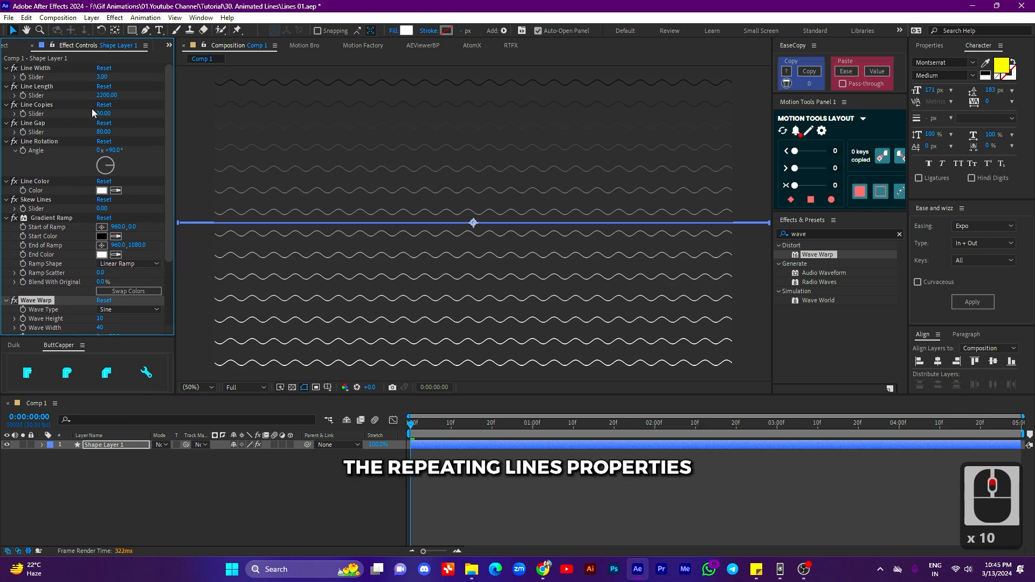
drag(100, 114, 104, 113)
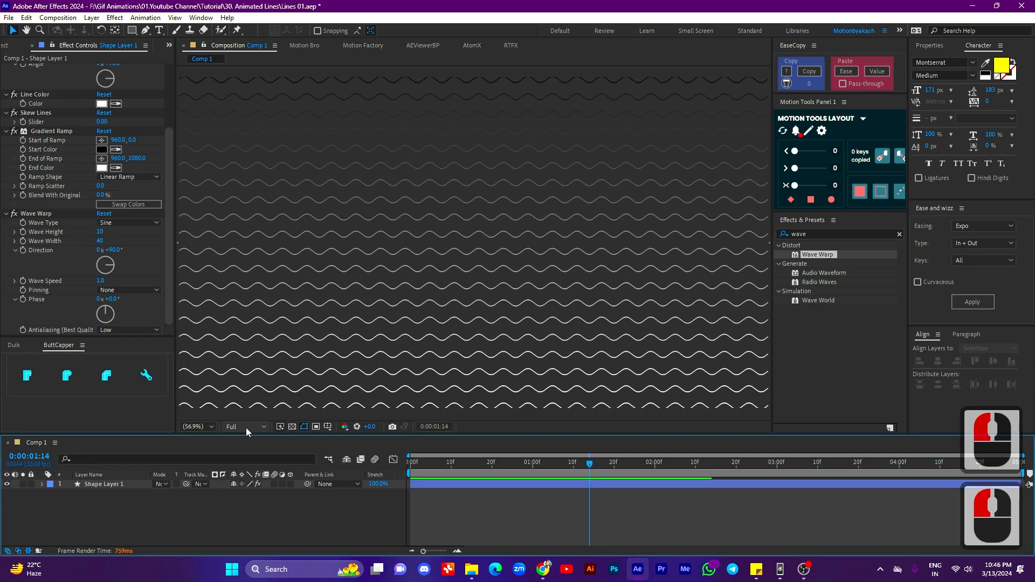
Drop preview to quarter resolution and try Square and another wave shape.
click(242, 427)
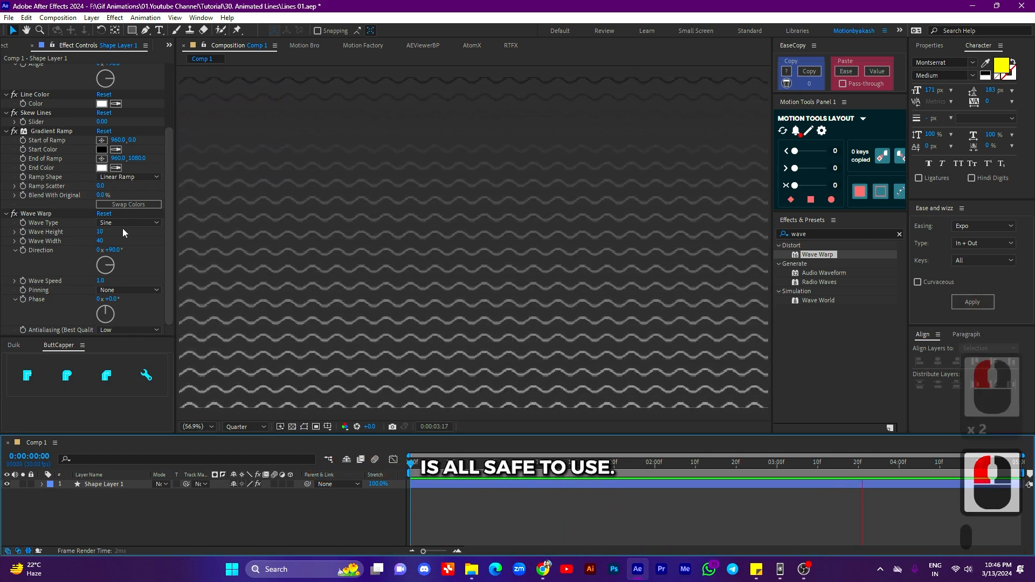
click(128, 222)
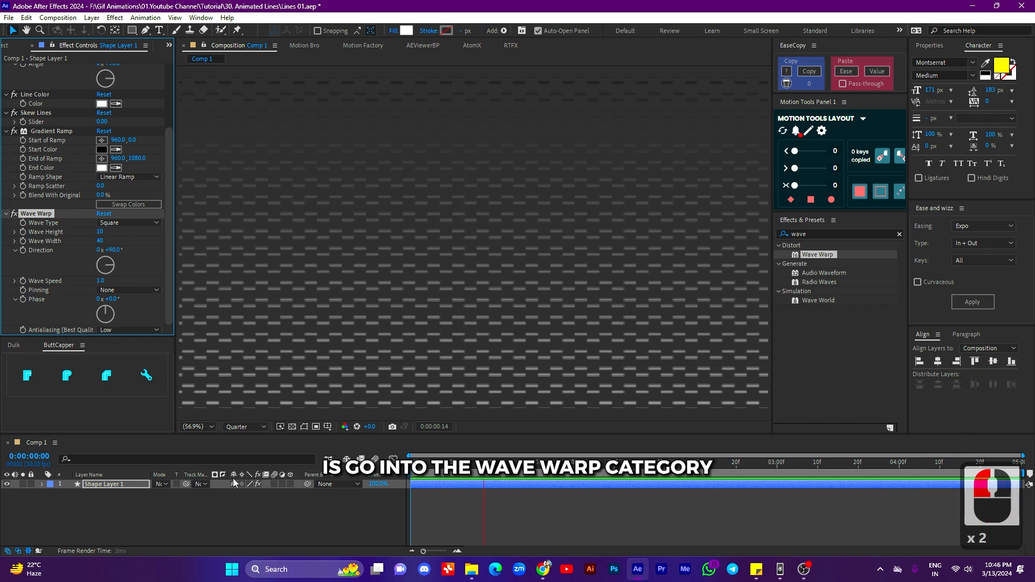
click(640, 477)
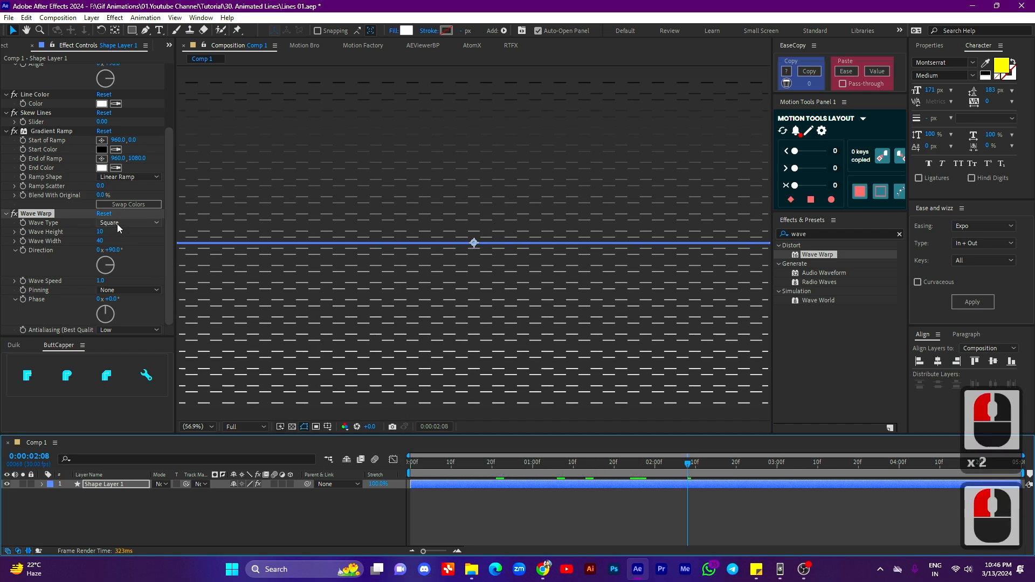
click(125, 222)
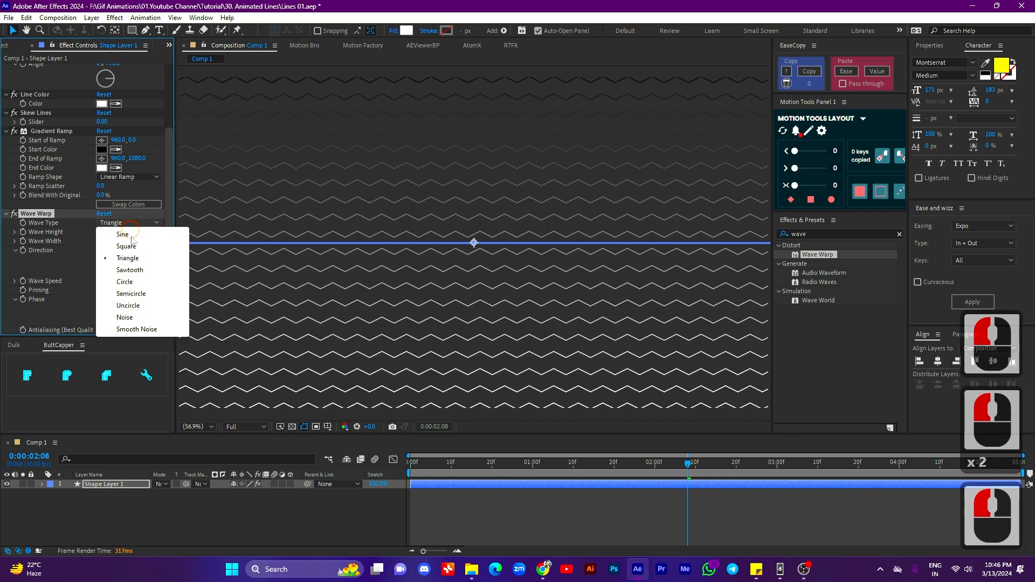
click(130, 270)
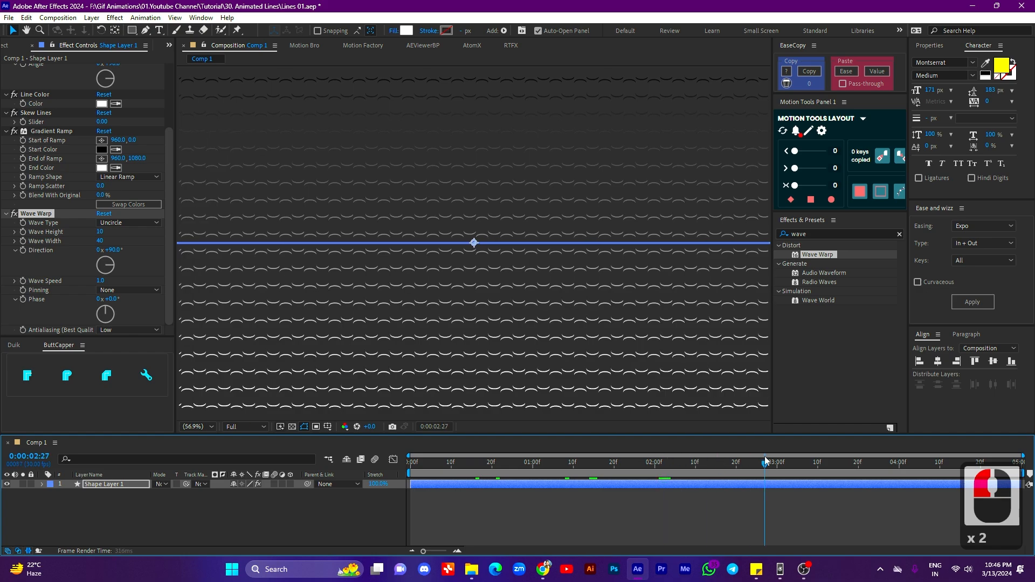
Set the Wave Warp wave type to Noise.
click(127, 222)
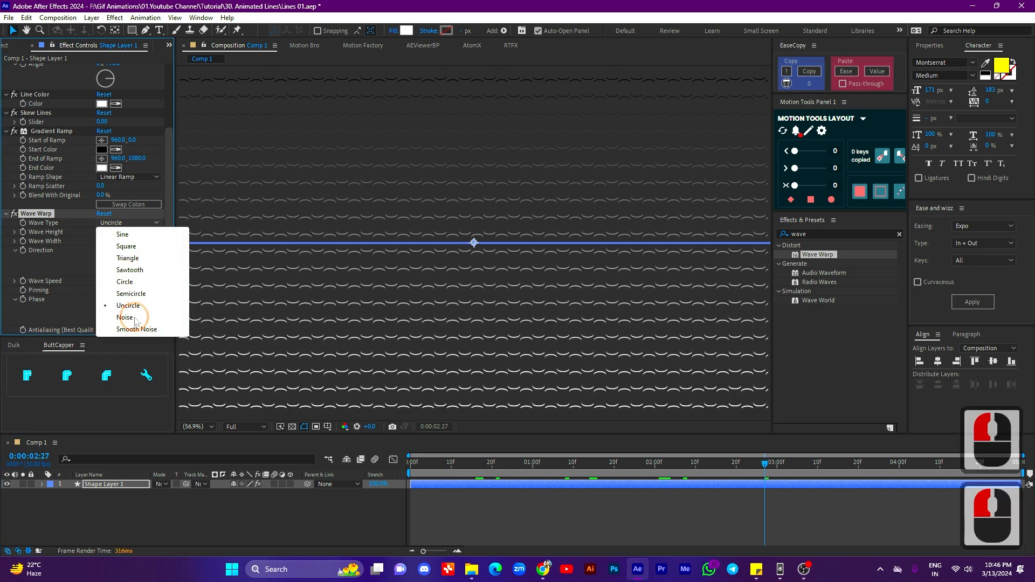
click(125, 317)
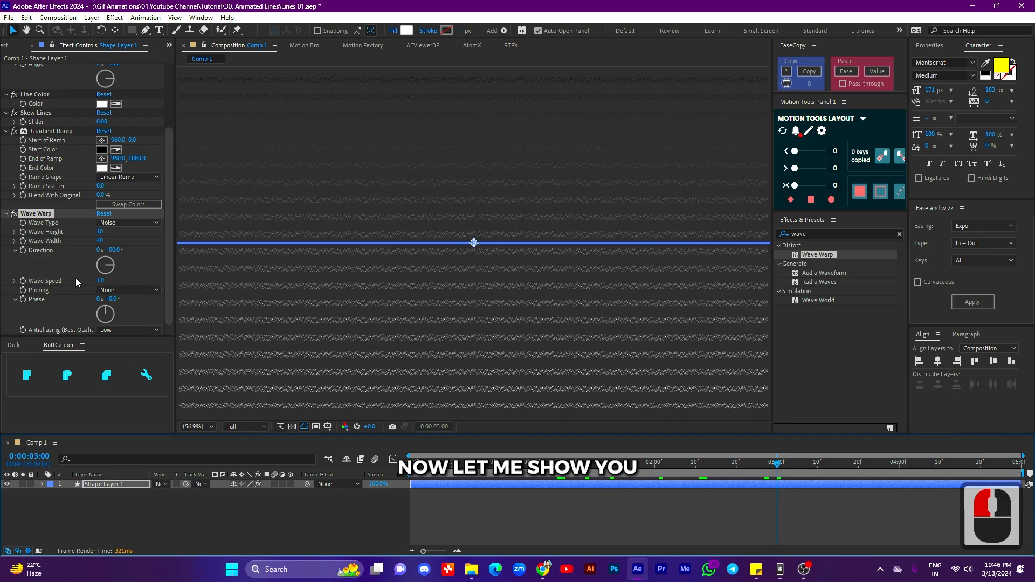
click(118, 222)
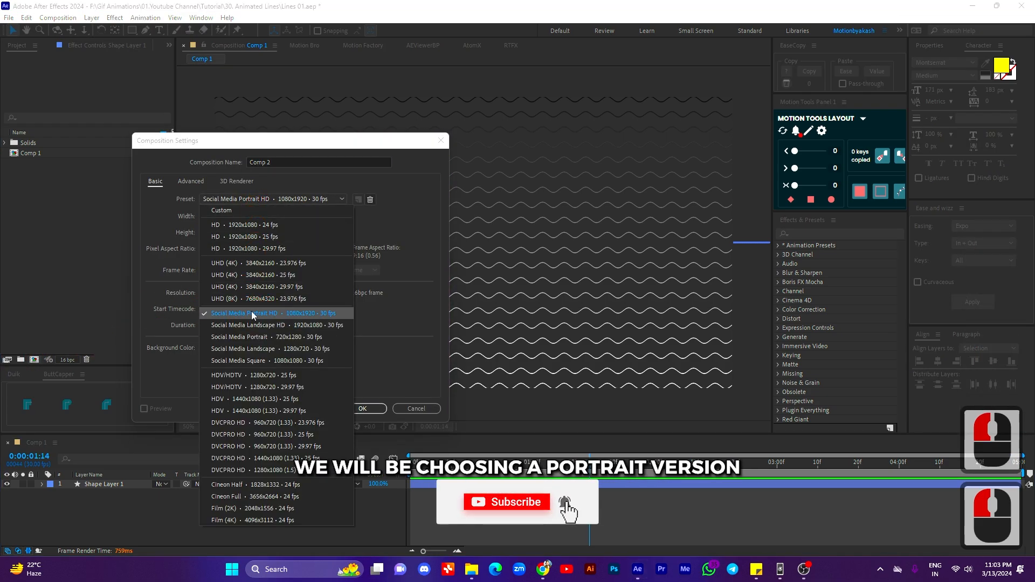
Create Comp 2 from the Social Media Portrait HD 1080×1920 preset.
click(255, 312)
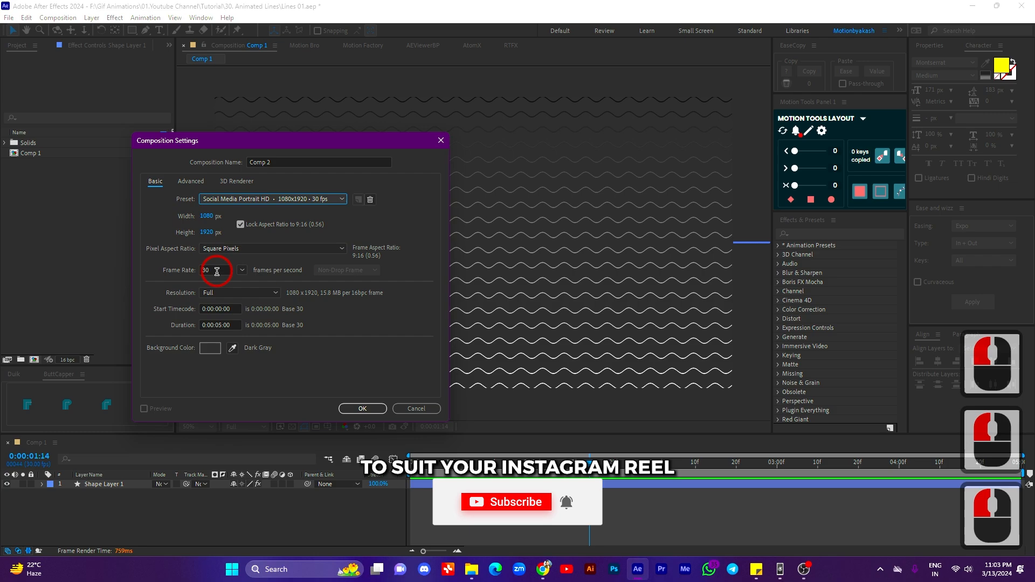
click(362, 408)
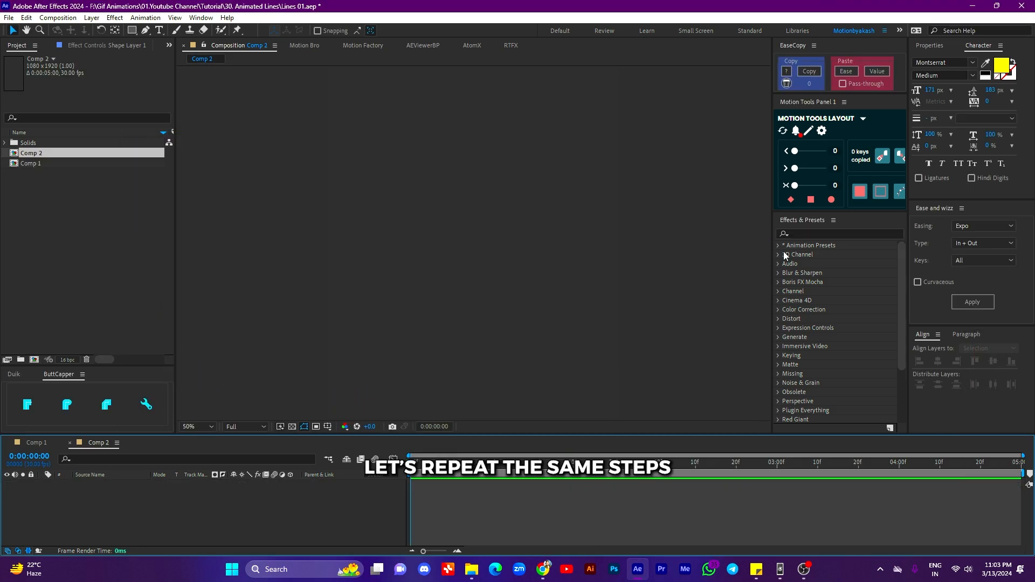
Search 'line', add Repeating Lines to Comp 2 and rotate its lines to horizontal.
click(839, 233)
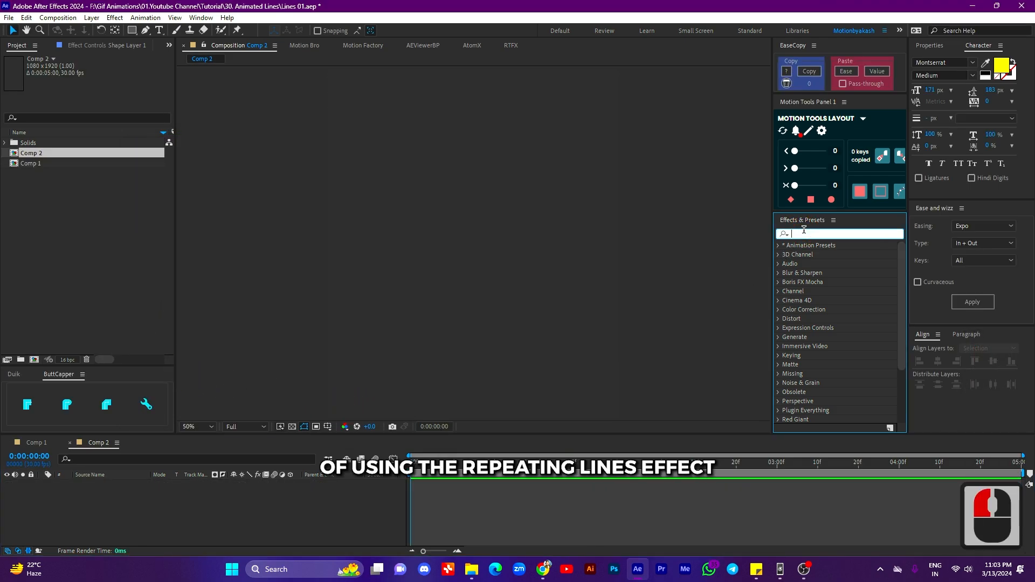
text(line)
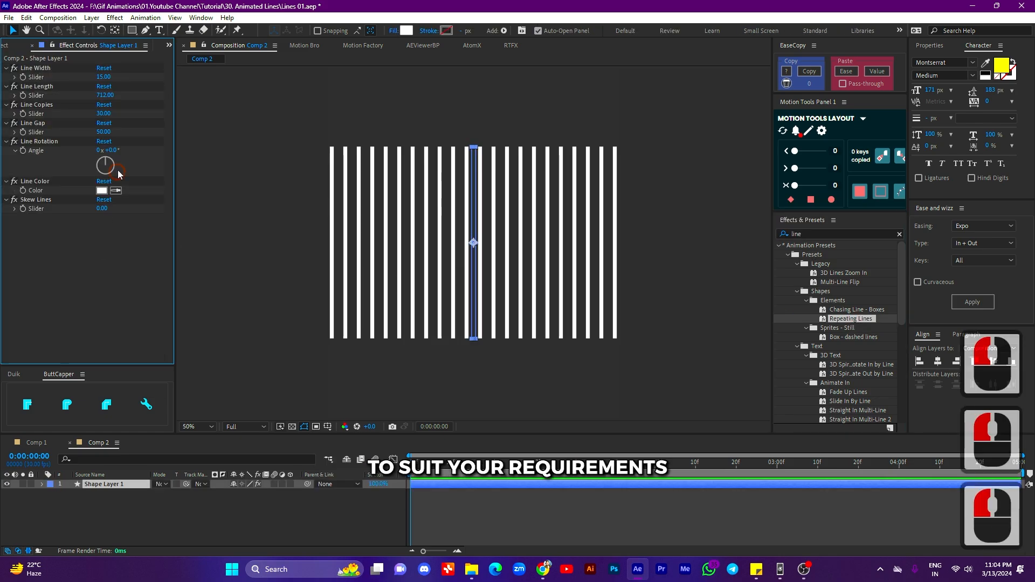
drag(105, 165, 109, 162)
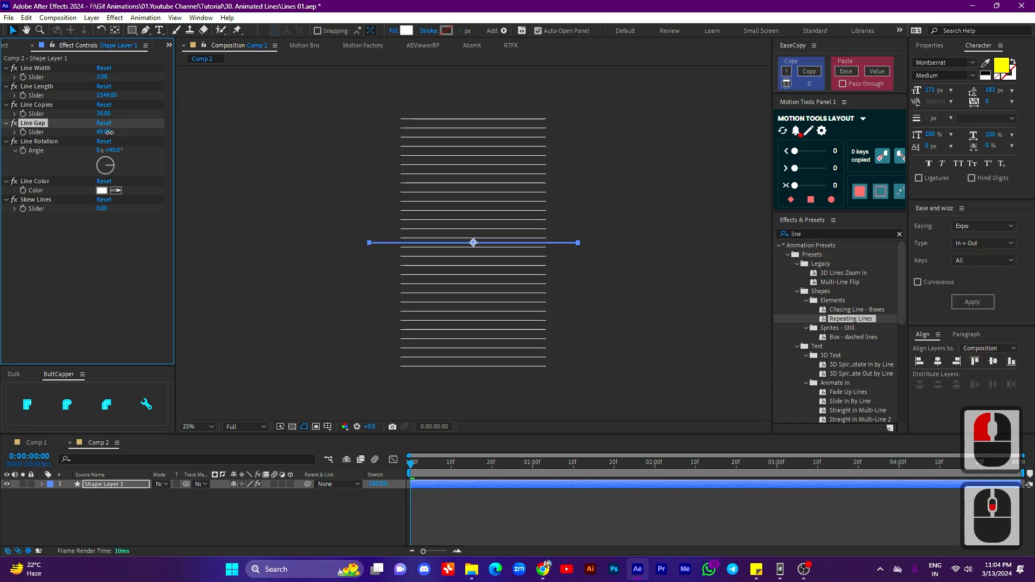
Apply Wave Warp to Comp 2's lines, then search for Gradient Ramp.
text(wave)
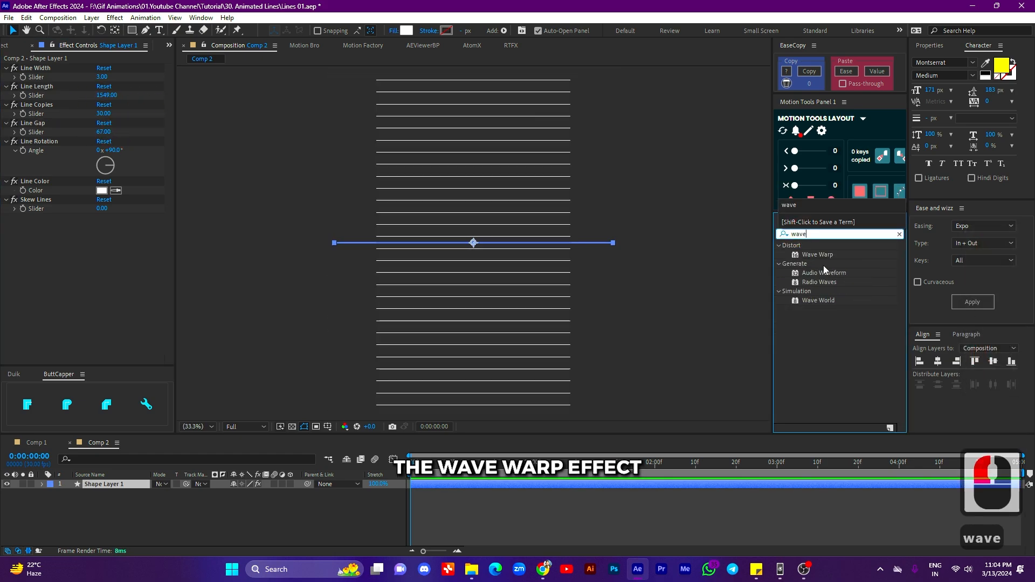
double_click(816, 255)
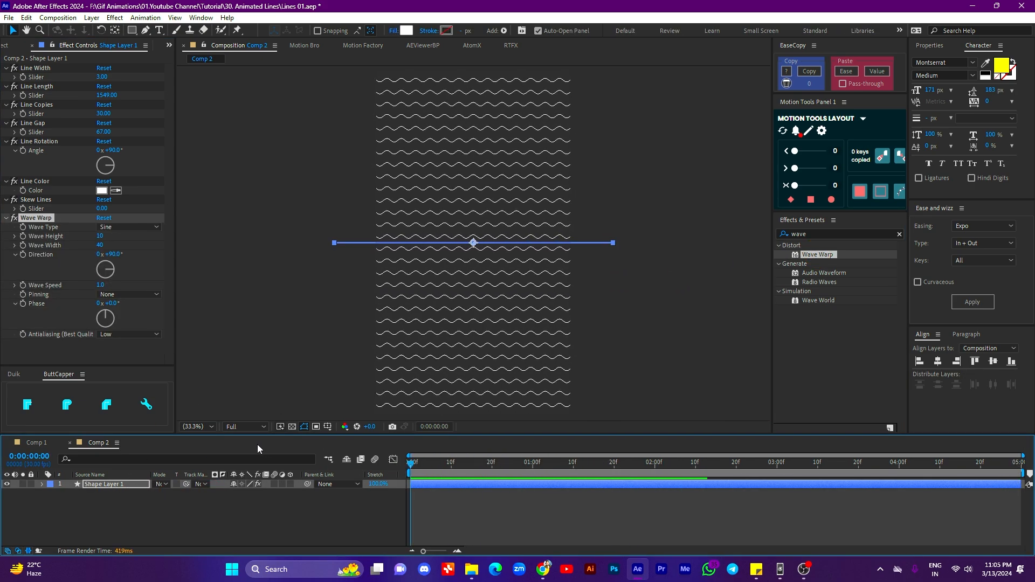
text(gradi)
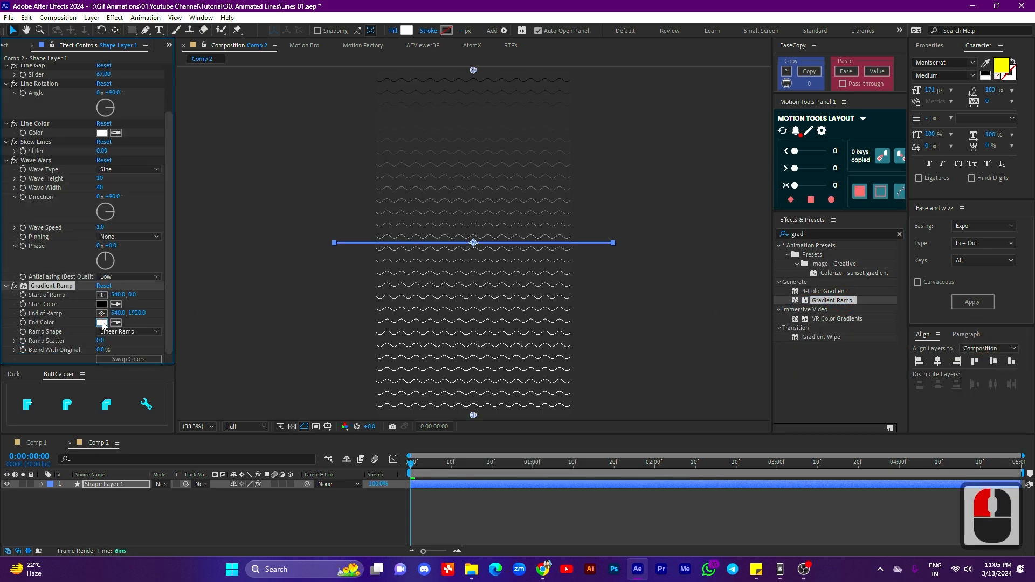
Set the Gradient Ramp end colour to green and add a new solid layer behind the lines.
click(103, 322)
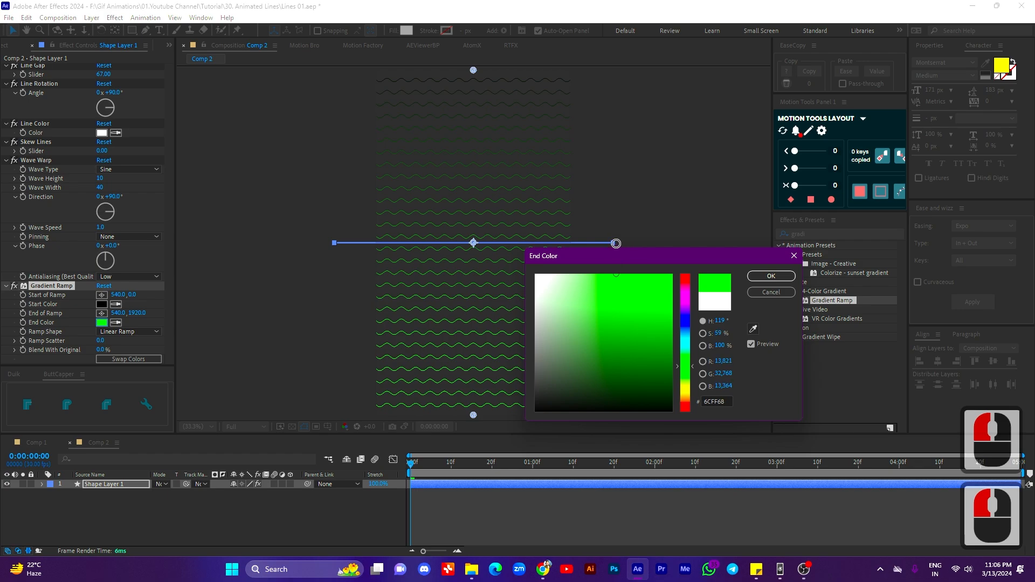
click(770, 275)
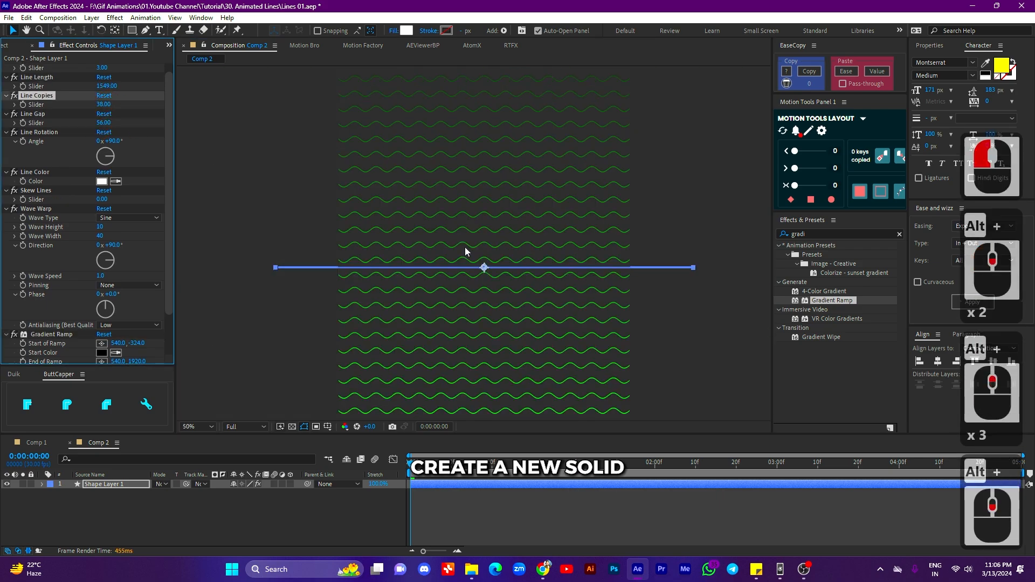
right_click(466, 251)
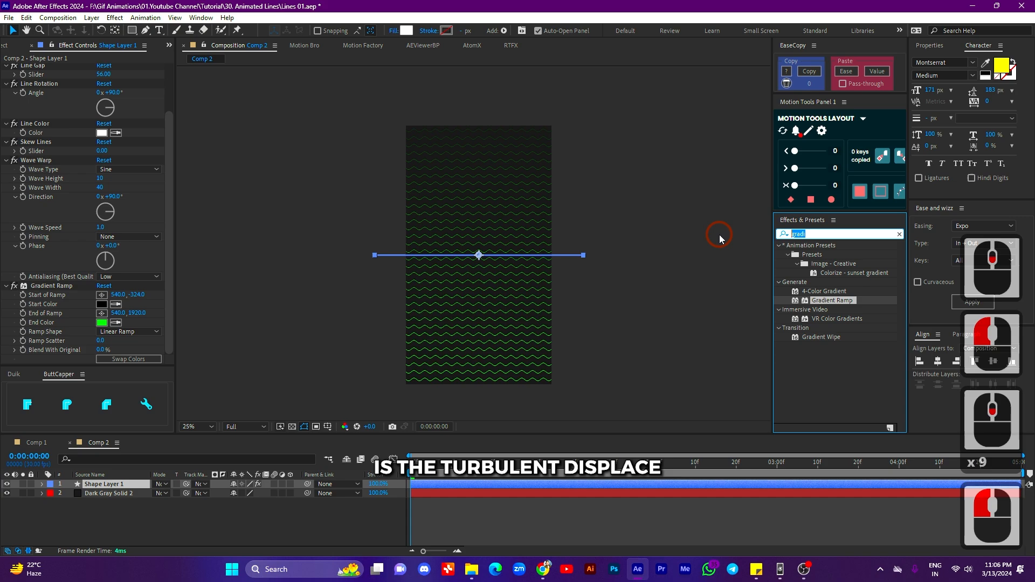
Apply Turbulent Displace set to Twist Smoother, amount 60, and start an Evolution expression.
text(turbu)
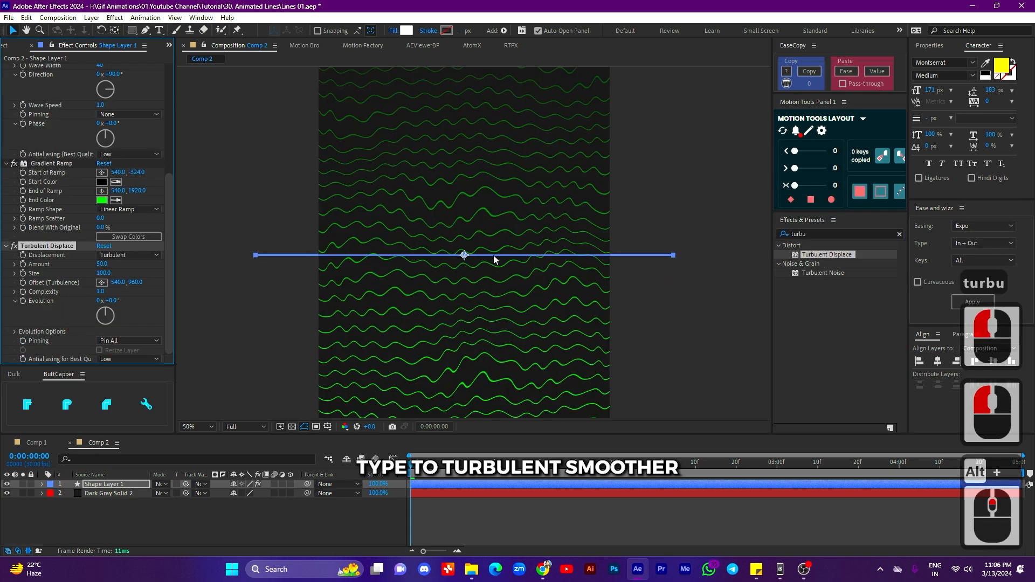
click(128, 254)
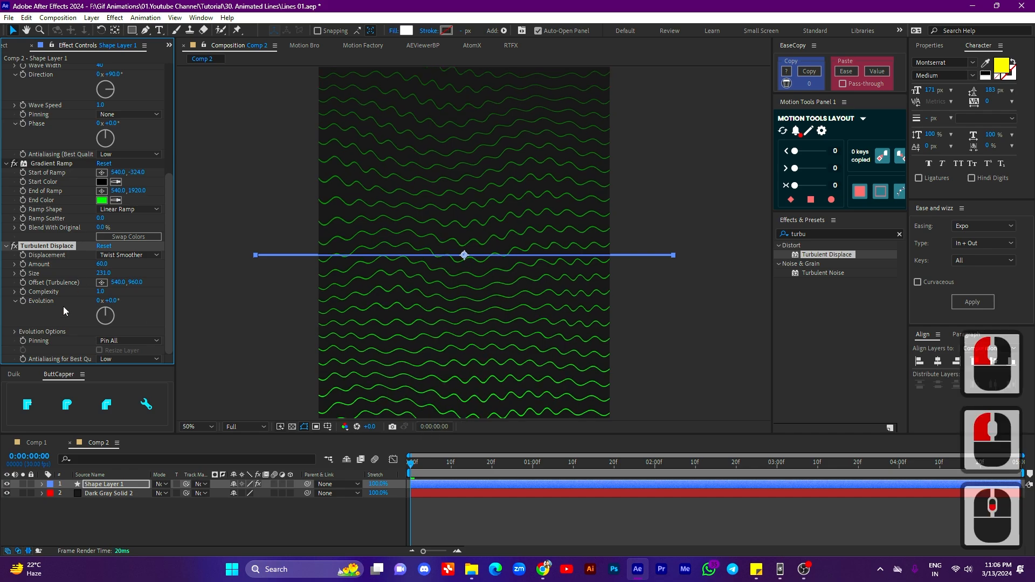
click(508, 470)
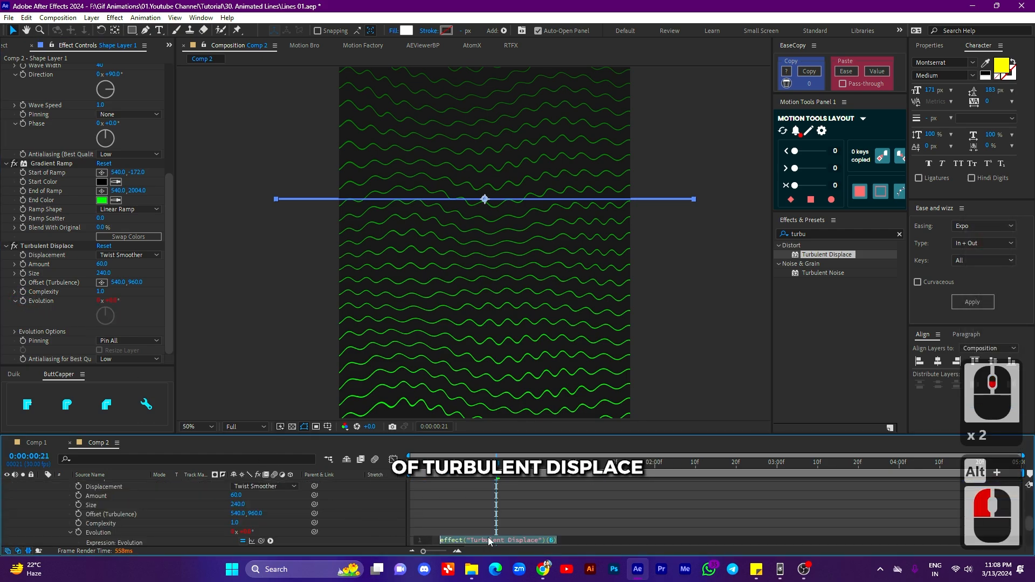
Write the time-based expression 'time' on Turbulent Displace Evolution.
text(time)
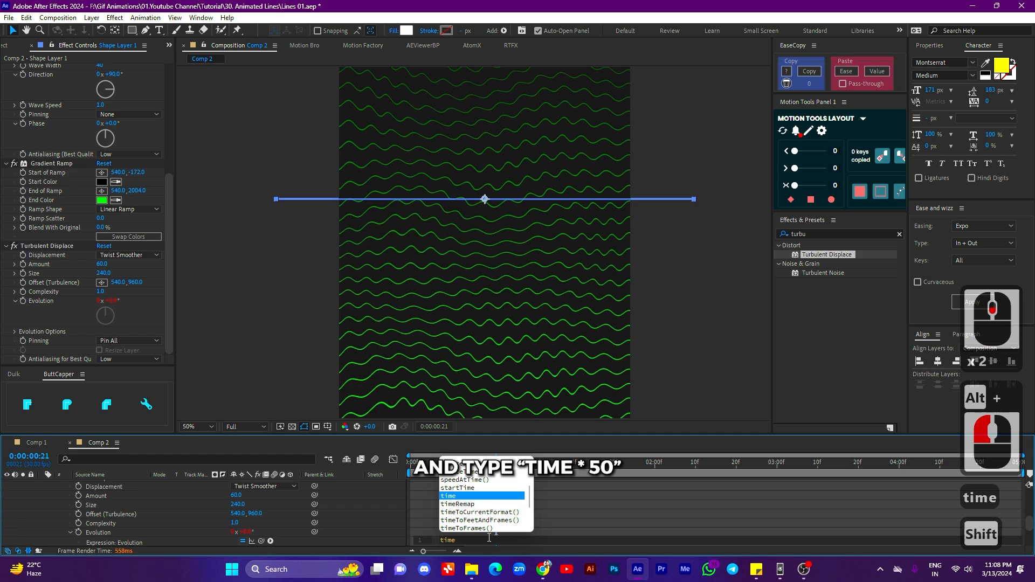